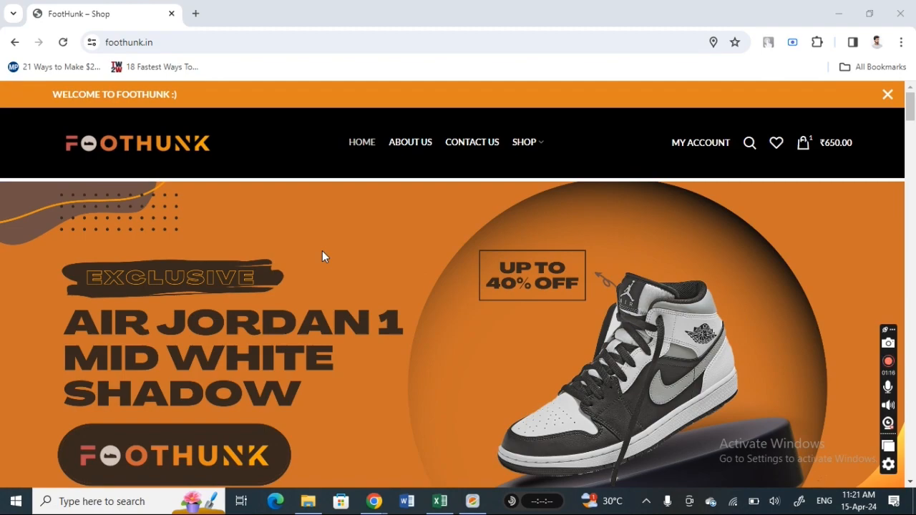
mouse_move(326, 270)
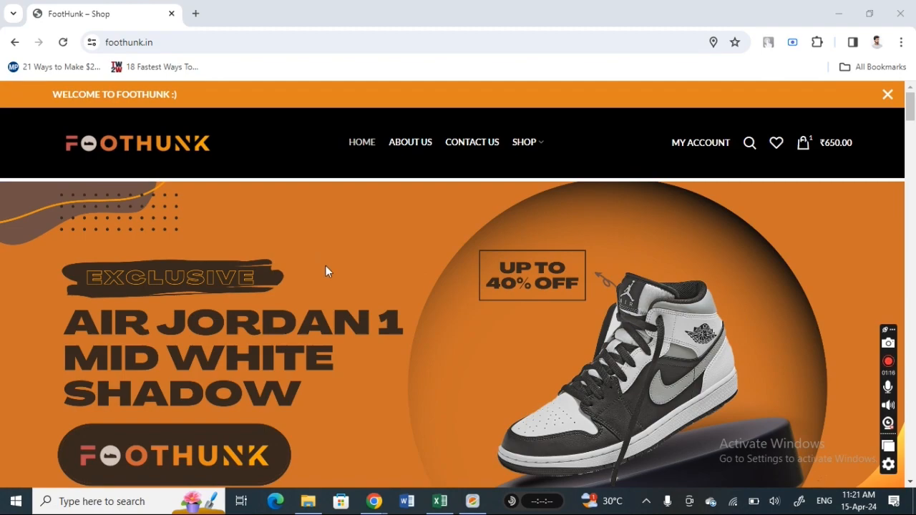
mouse_move(285, 320)
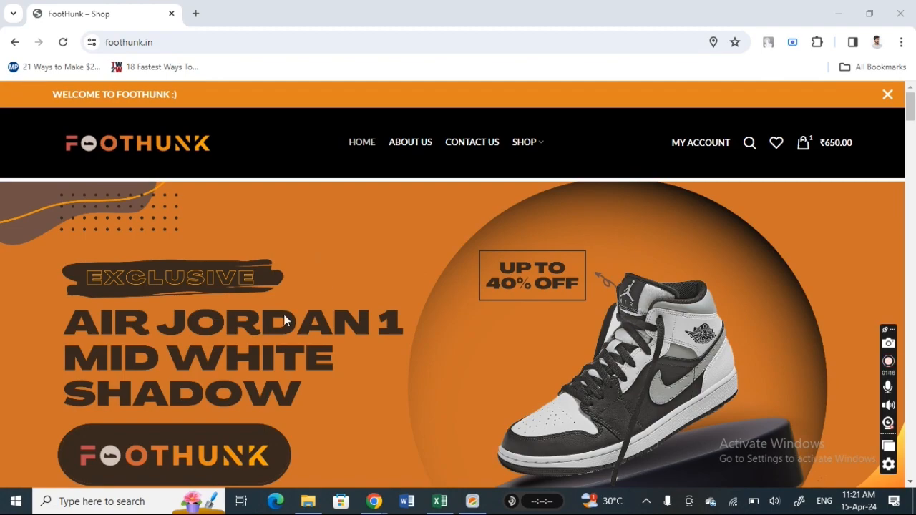
mouse_move(143, 165)
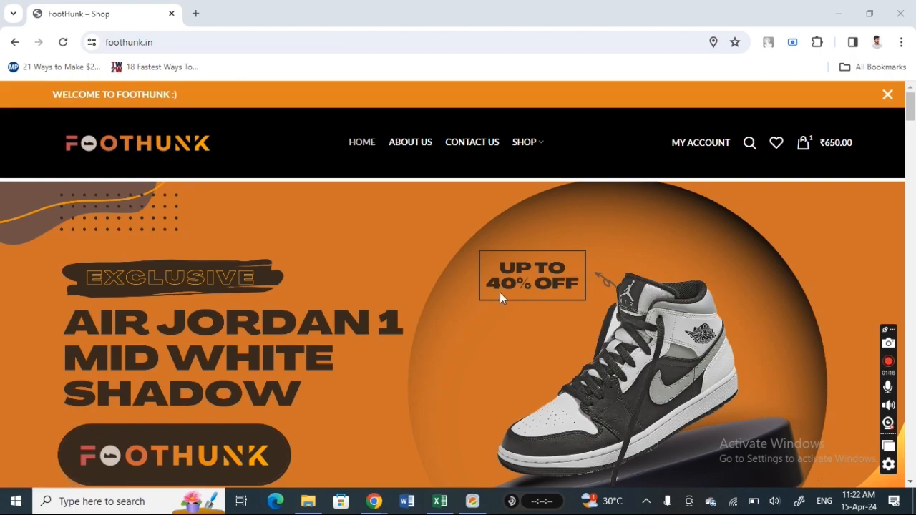
mouse_move(744, 147)
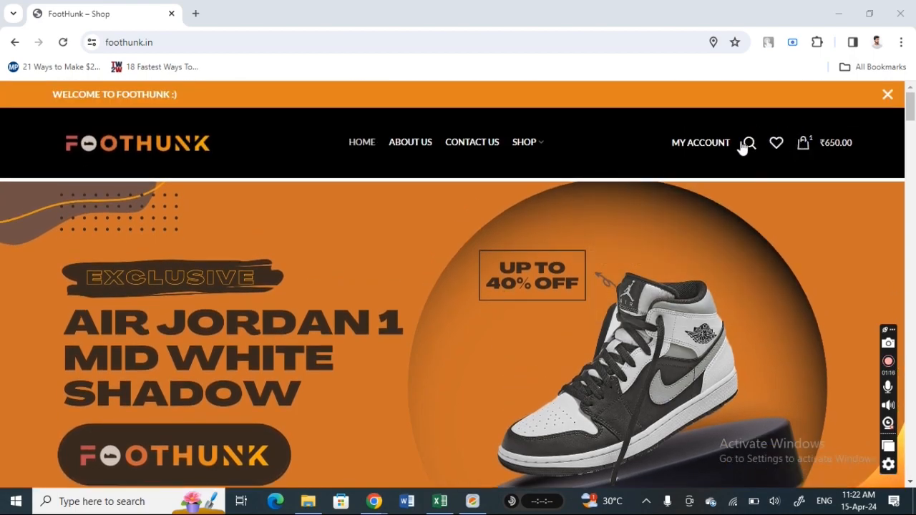
mouse_move(700, 142)
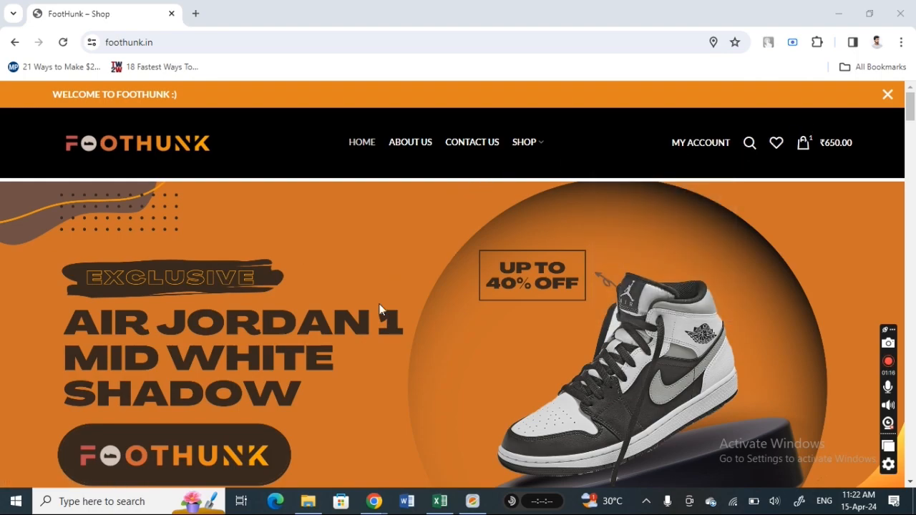
Open the NIKE category from Top Categories and scroll its sneaker listing
scroll(down, 3)
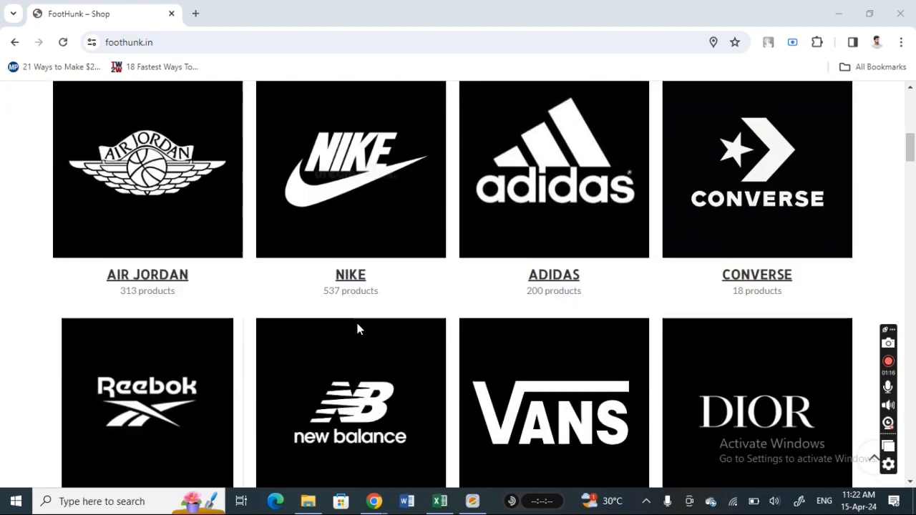
scroll(up, 3)
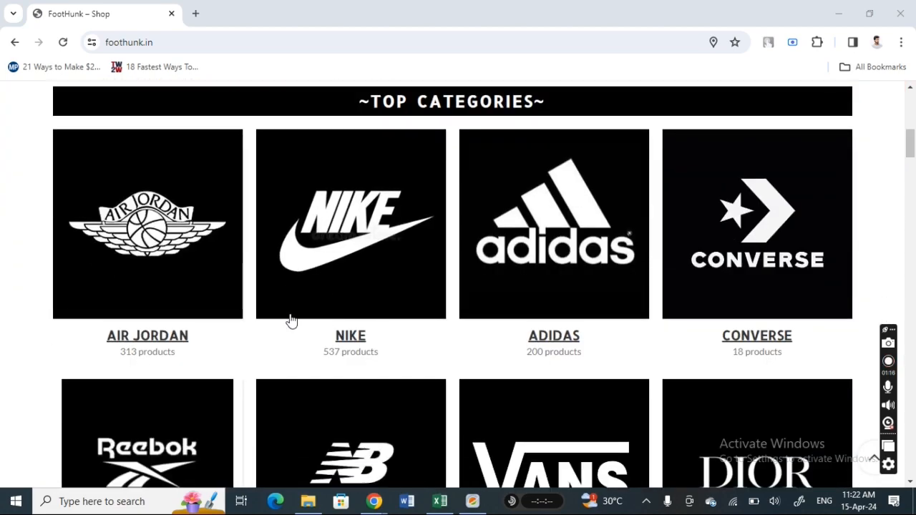
click(350, 223)
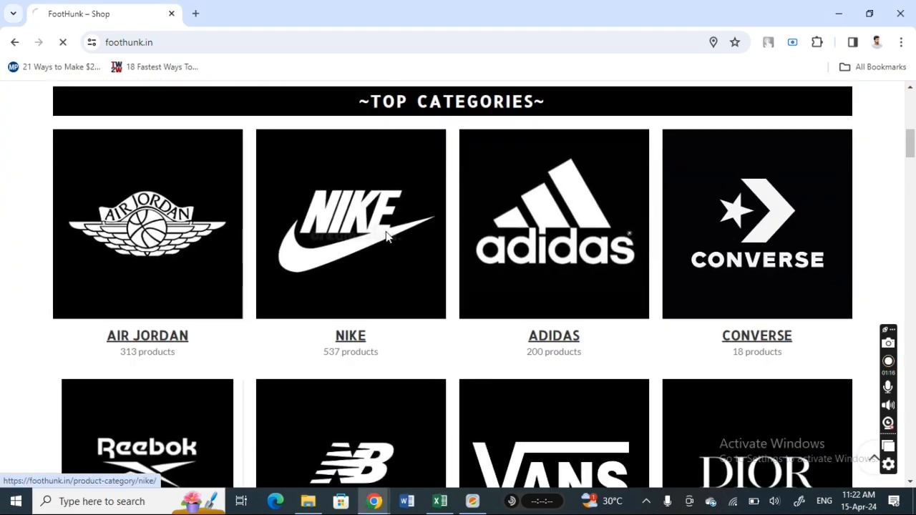
click(350, 224)
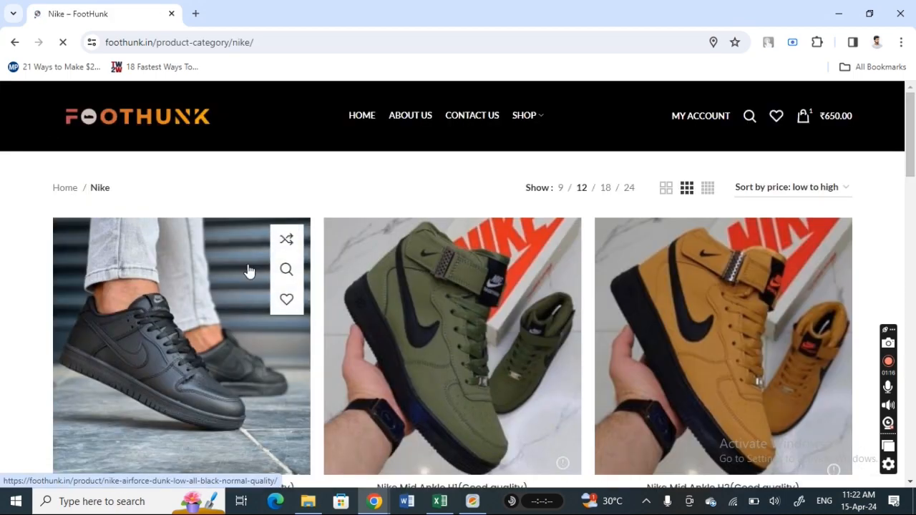
scroll(down, 3)
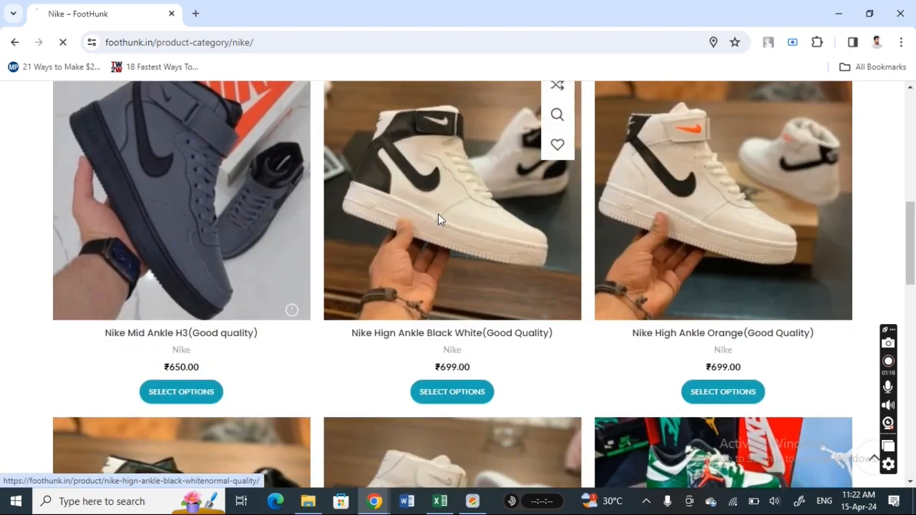
Open Nike Hign Ankle Black White (Good Quality) and select size 8
click(453, 200)
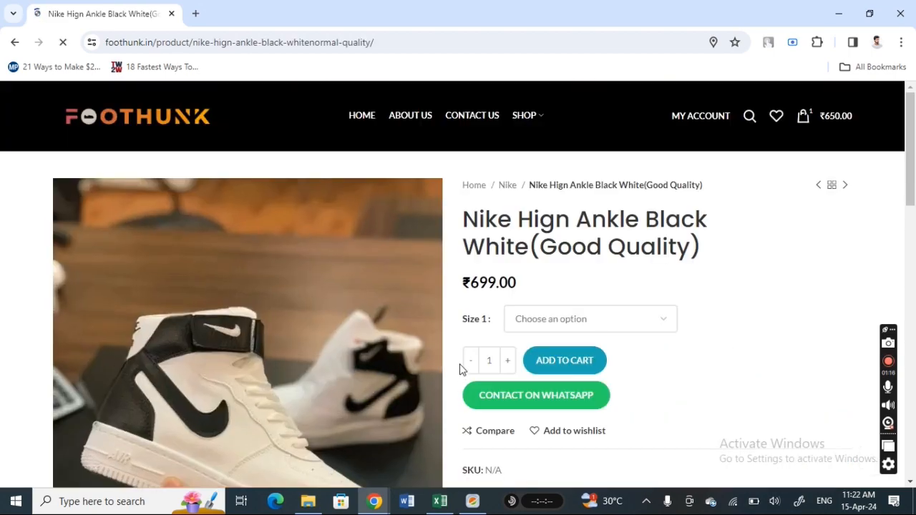
scroll(down, 3)
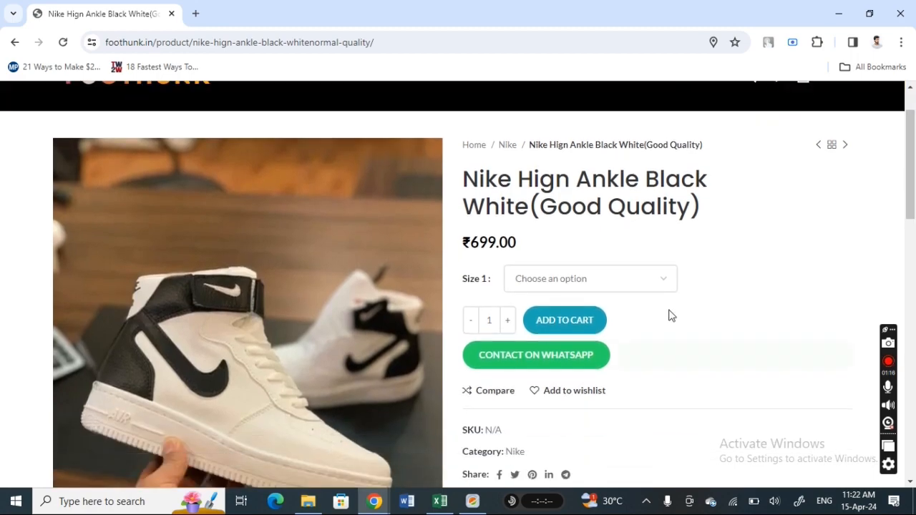
click(589, 279)
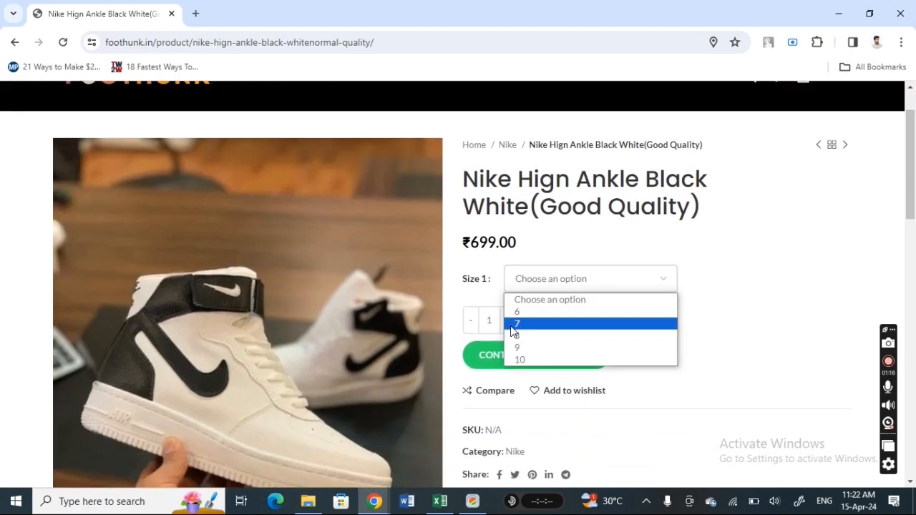
click(516, 347)
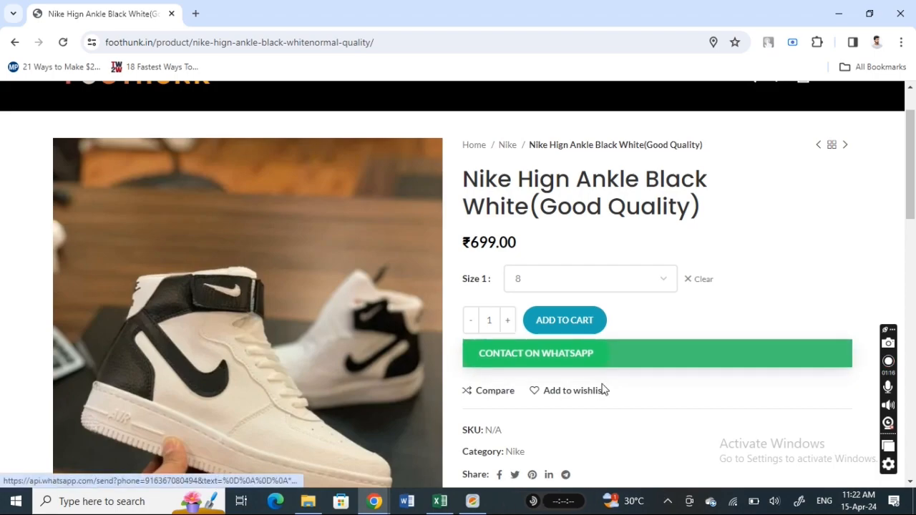
scroll(down, 3)
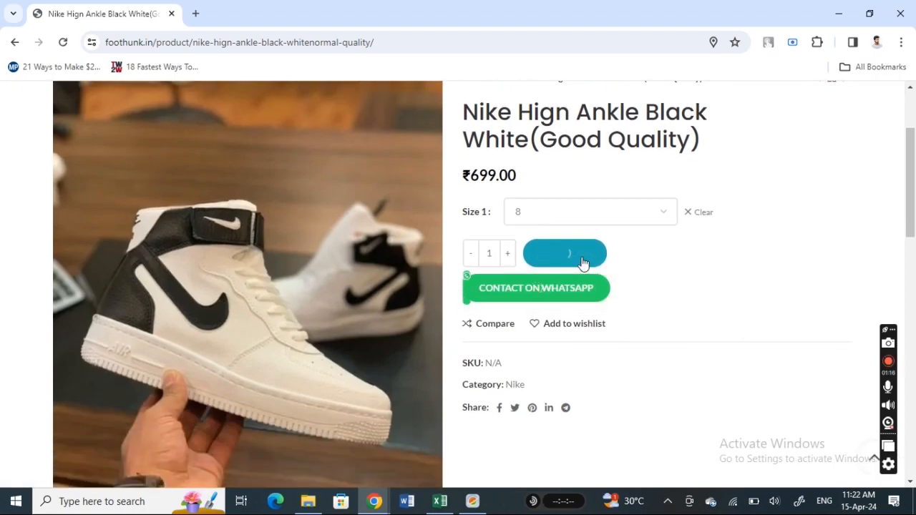
Add the size-8 shoe to cart, remove Nike Mid Ankle H1, and begin checkout
click(565, 252)
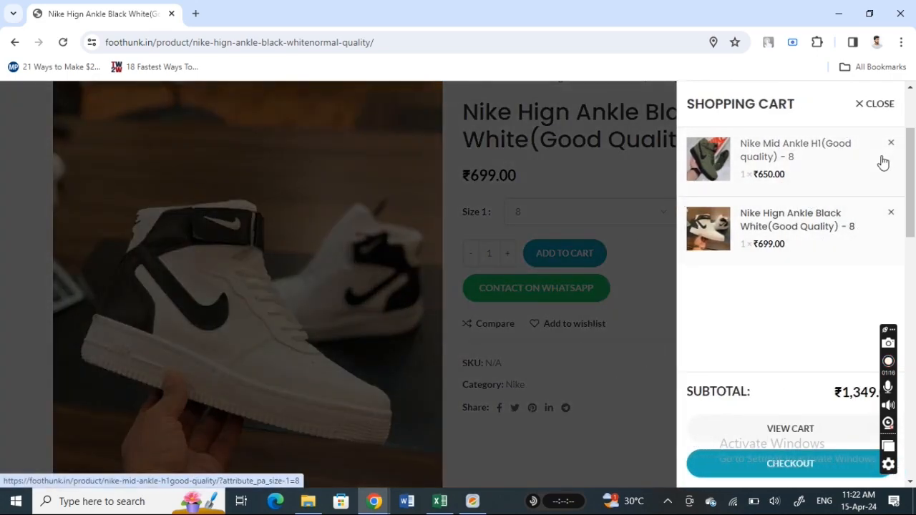
click(891, 143)
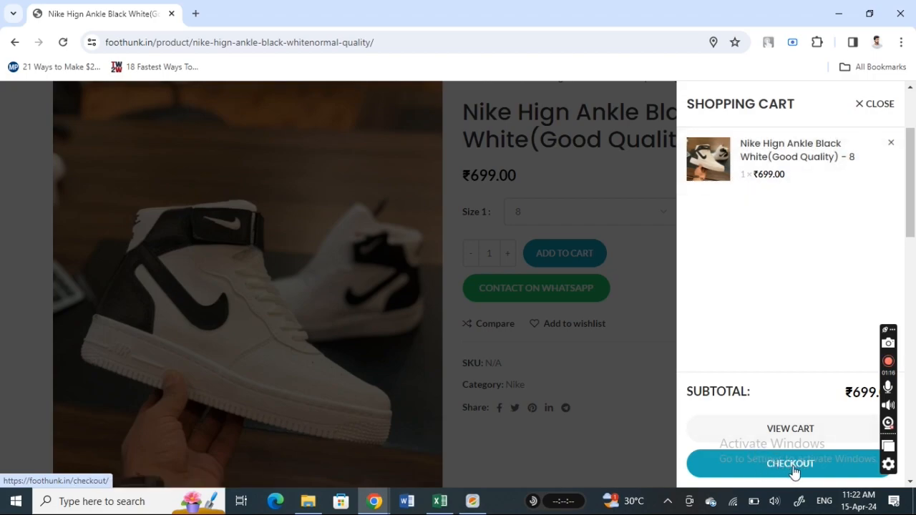
click(790, 464)
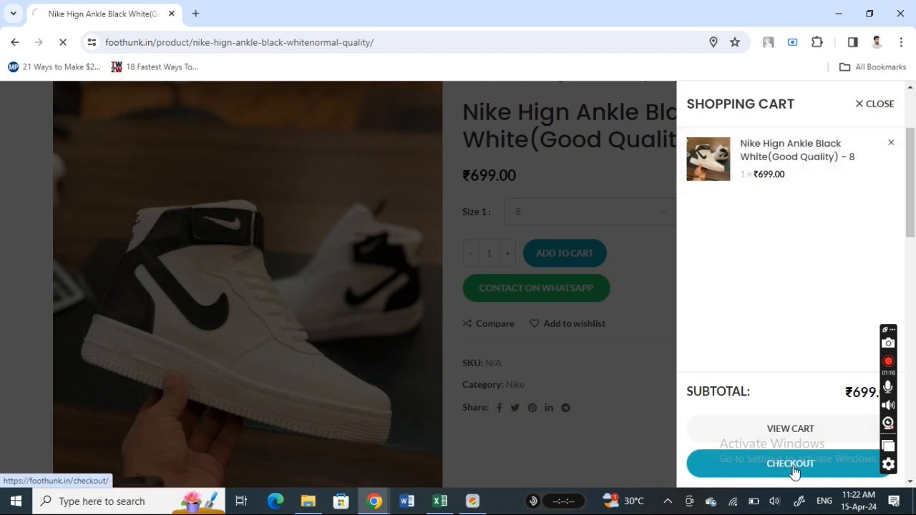
Review the prefilled billing details and the ₹699 order summary with free shipping
click(789, 463)
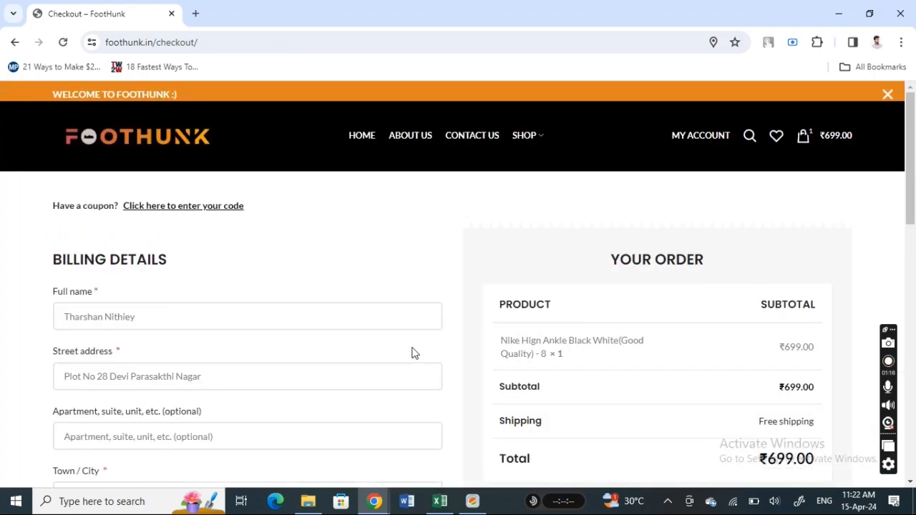
scroll(down, 3)
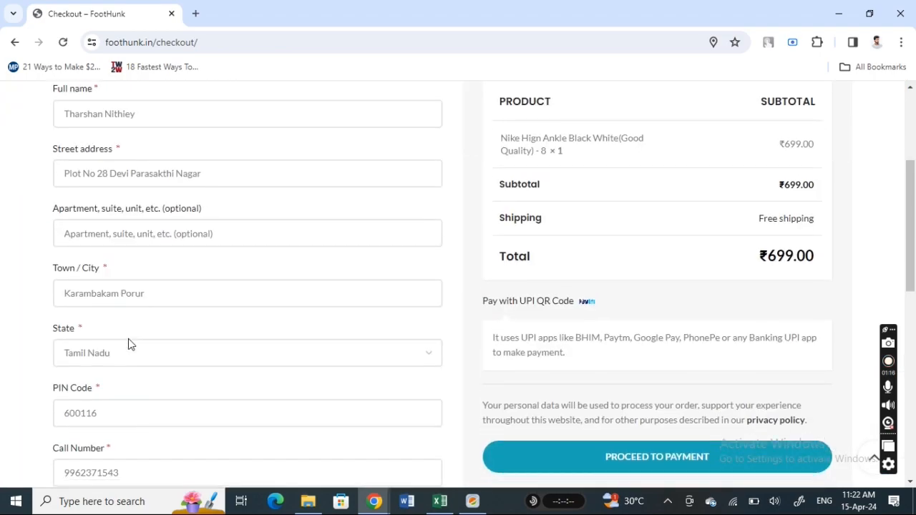
scroll(down, 3)
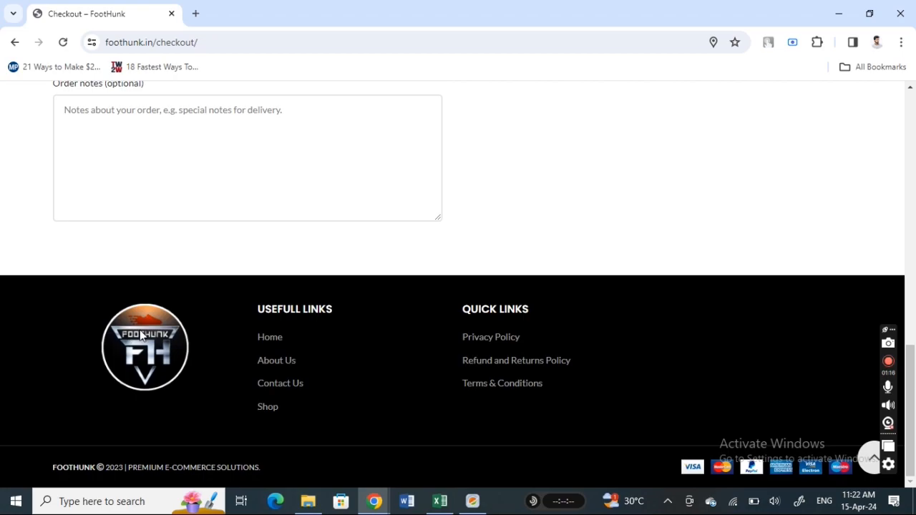
mouse_move(558, 213)
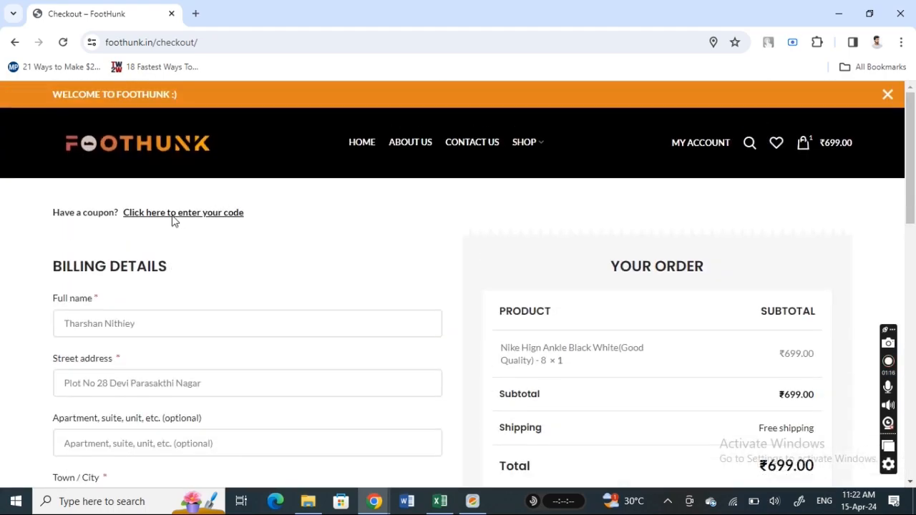
scroll(down, 3)
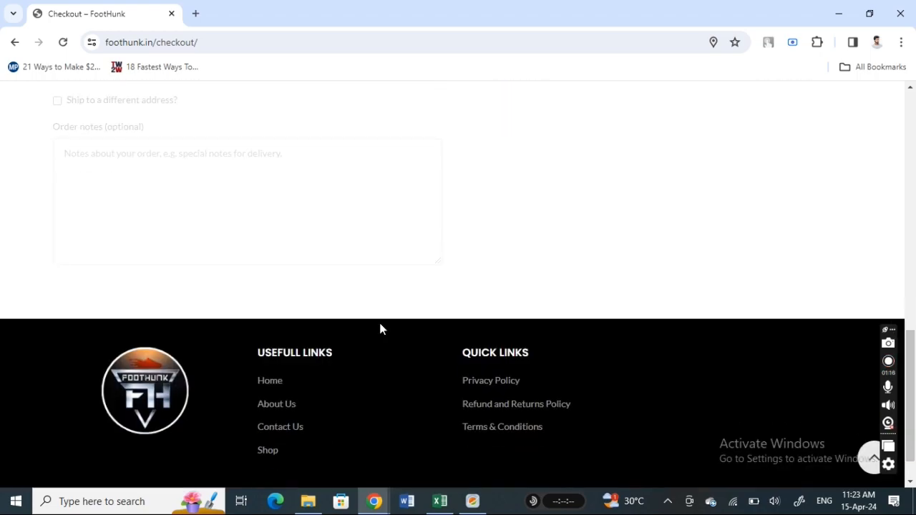
mouse_move(421, 203)
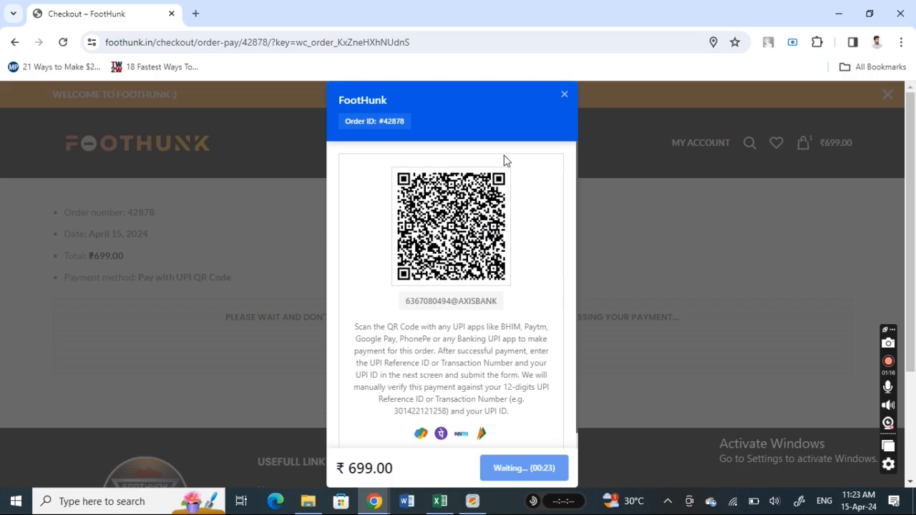
mouse_move(400, 216)
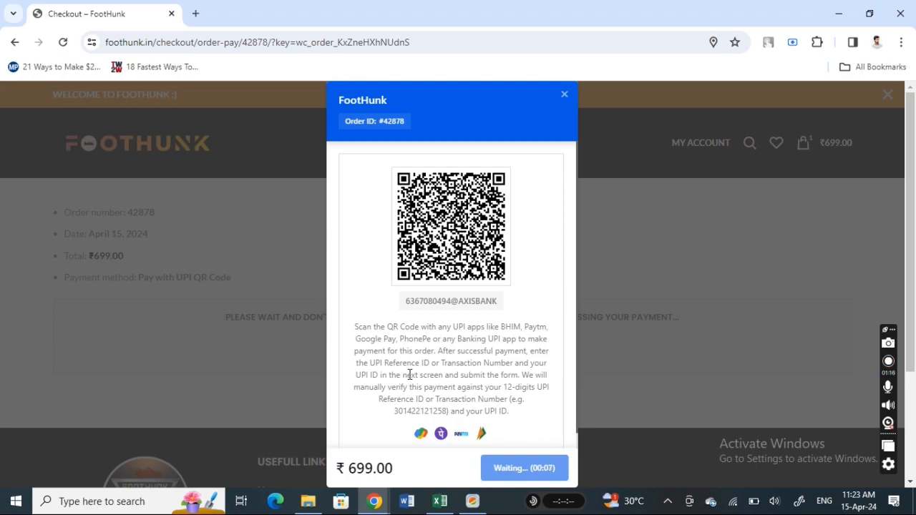
mouse_move(512, 276)
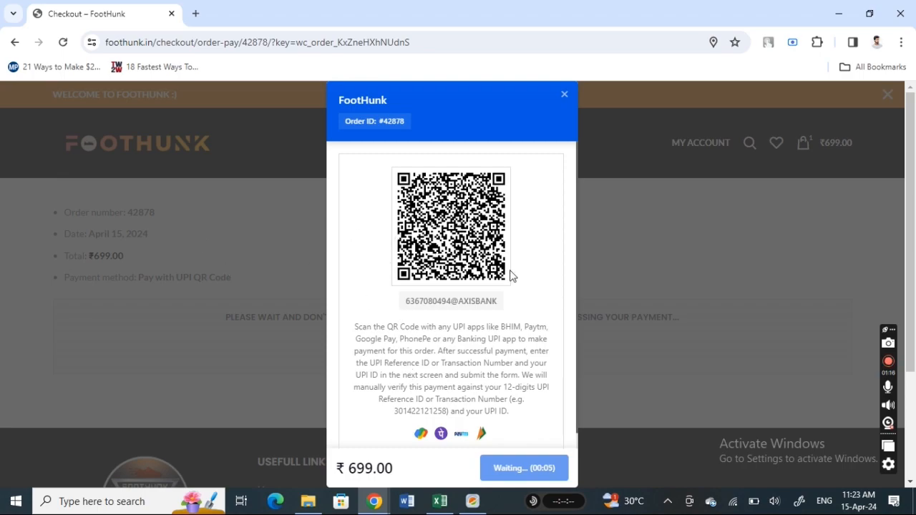
mouse_move(533, 353)
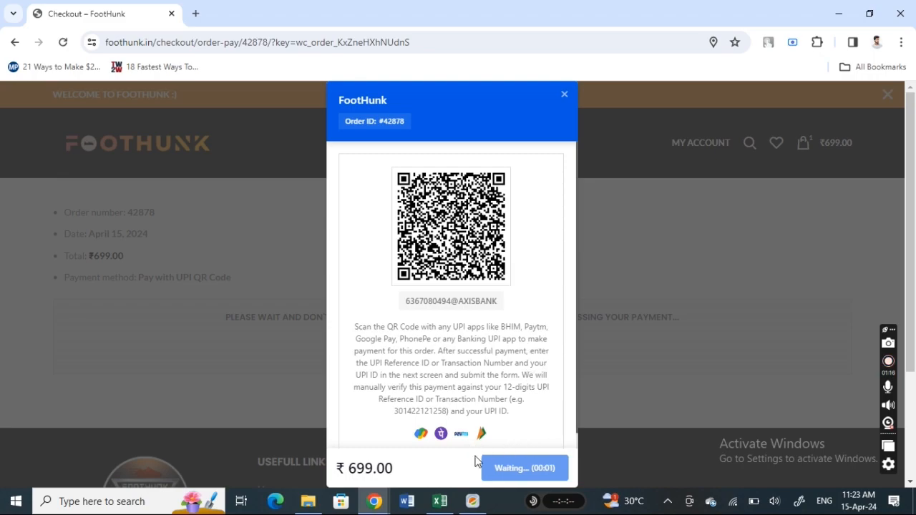
Proceed past the UPI QR countdown to the screenshot-upload confirmation for order #42878
click(524, 467)
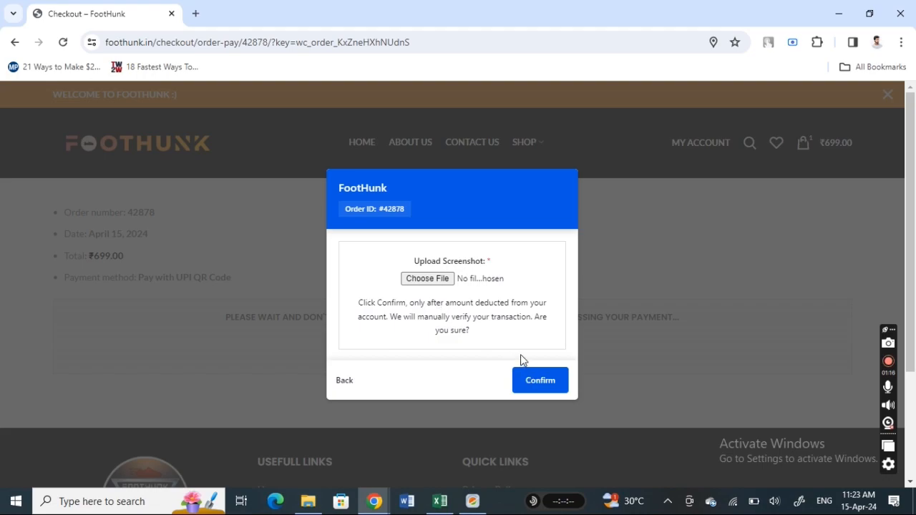
mouse_move(725, 316)
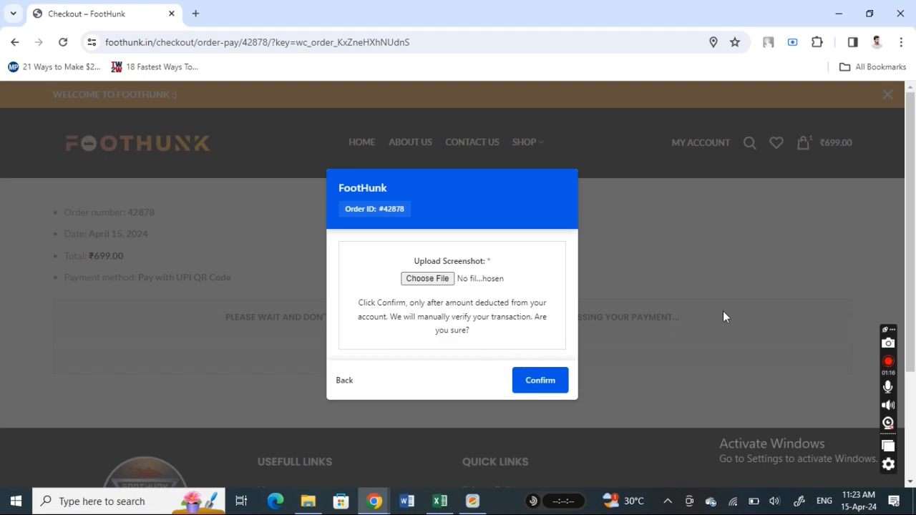